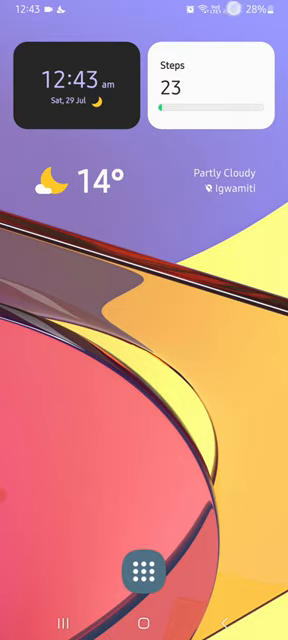
Swipe up on the home screen to reveal the Finder search panel
{"action": "scroll", "scroll_direction": "down", "scroll_amount": 3}
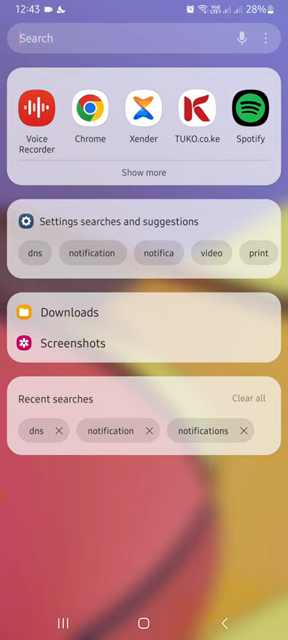
Search the phone for 'dns' and go to the Private DNS setting result
{"action": "left_click", "coordinate": [100, 38]}
{"action": "type", "text": "dns"}
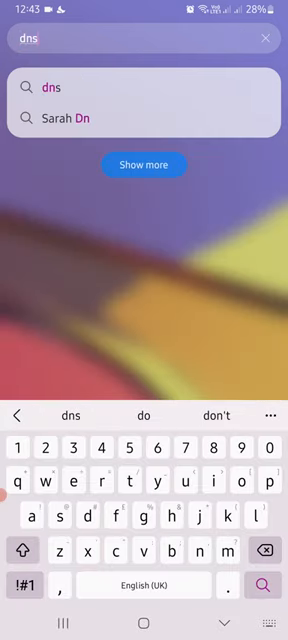
{"action": "left_click", "coordinate": [144, 164]}
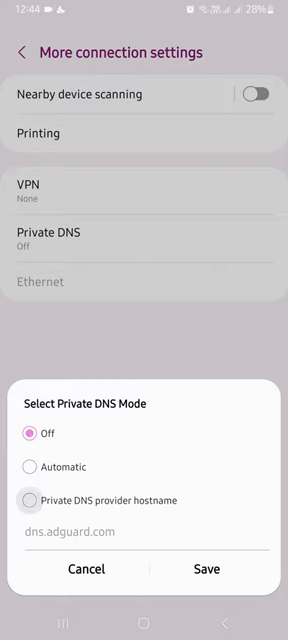
Choose Private DNS provider hostname, enter dns.adguard.com and save it
{"action": "left_click", "coordinate": [28, 500]}
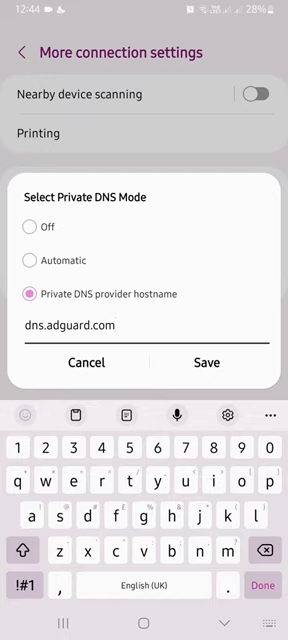
{"action": "left_click", "coordinate": [204, 362]}
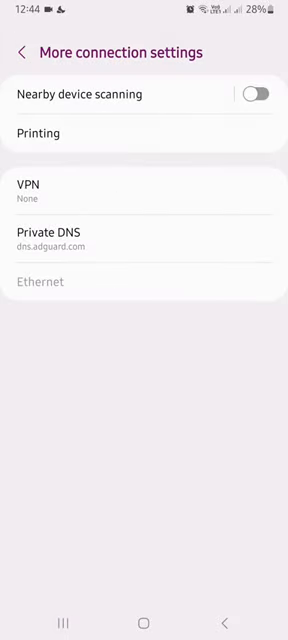